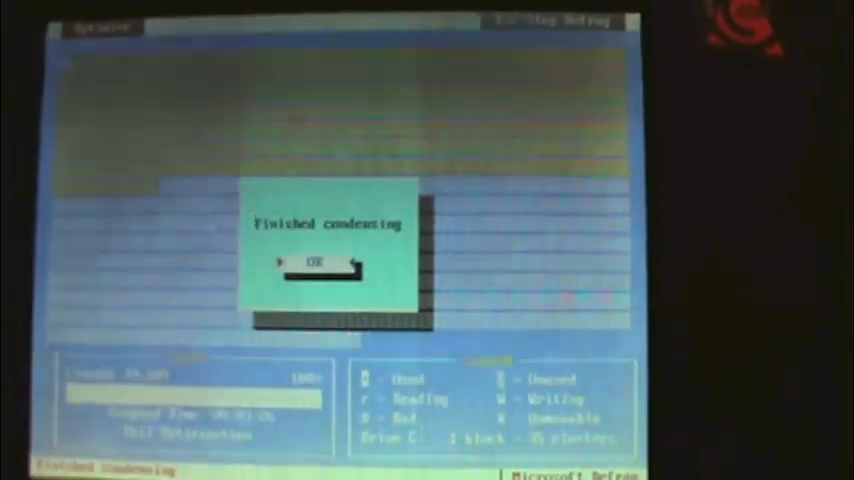
Step: Dismiss 'Finished condensing' and exit Defrag after Drive C optimization completes
left_click(318, 265)
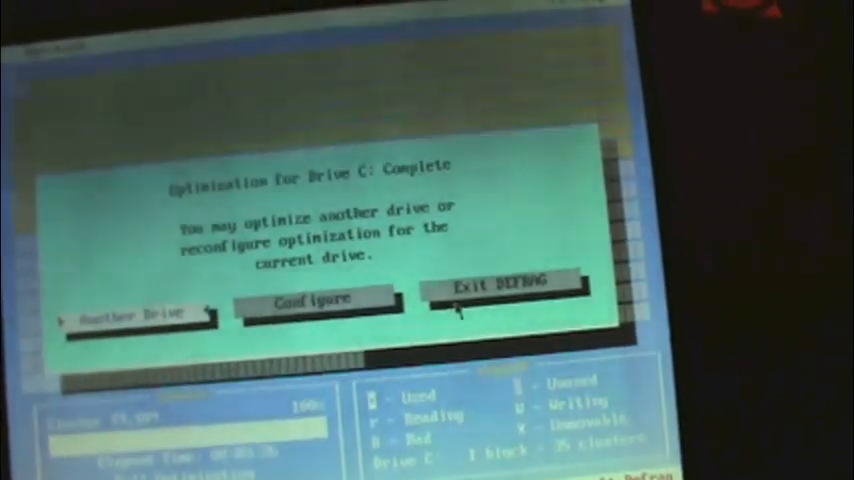
left_click(502, 285)
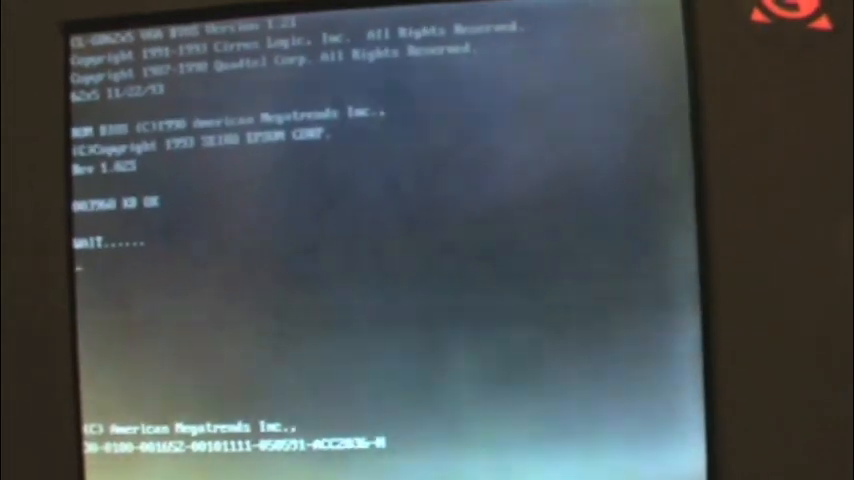